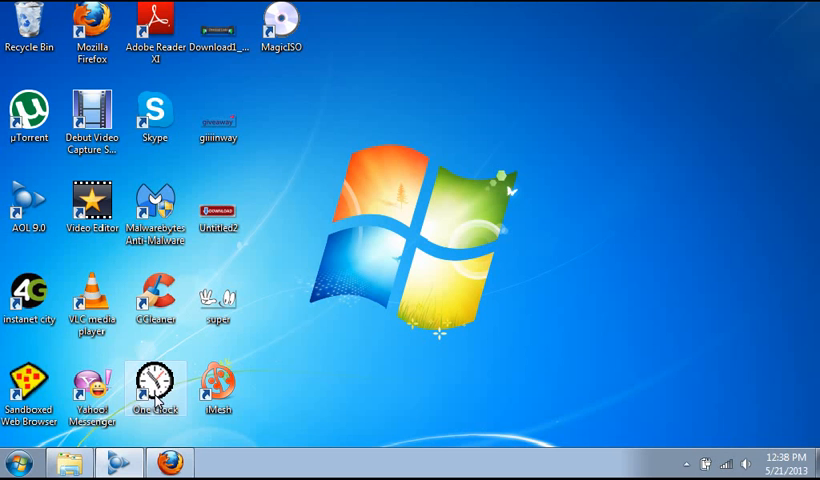
{"action": "mouse_move", "coordinate": [127, 391]}
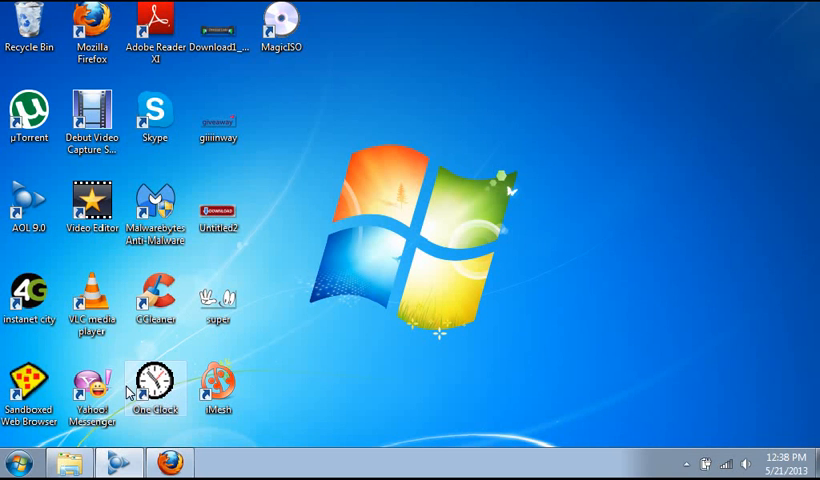
{"action": "mouse_move", "coordinate": [50, 463]}
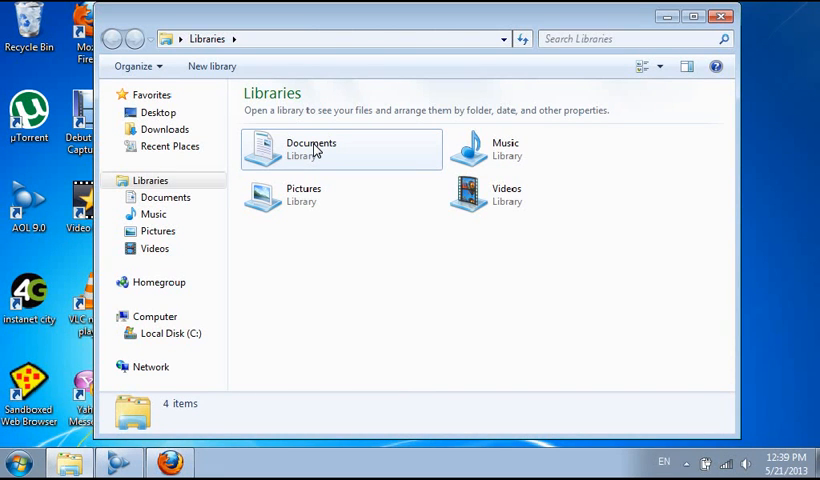
{"action": "mouse_move", "coordinate": [378, 137]}
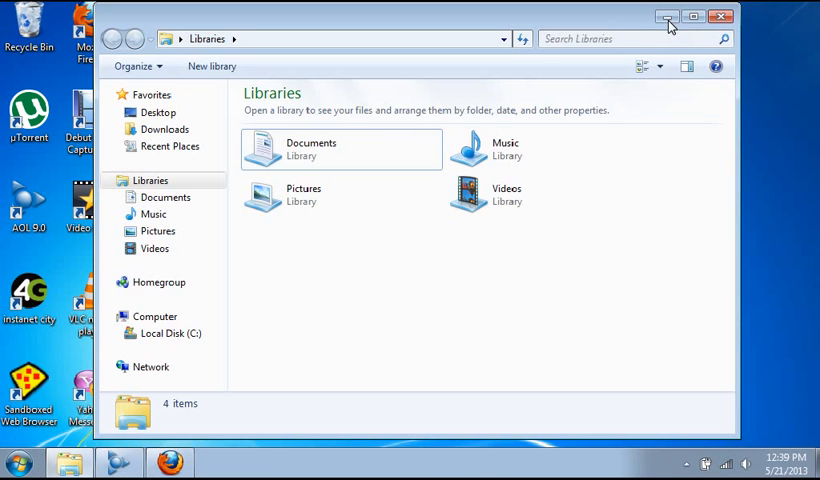
Step: Restore Explorer and open the OfficeProfessionalPlus_x86_en-us IMG file from the Documents library
{"action": "left_click", "coordinate": [720, 16]}
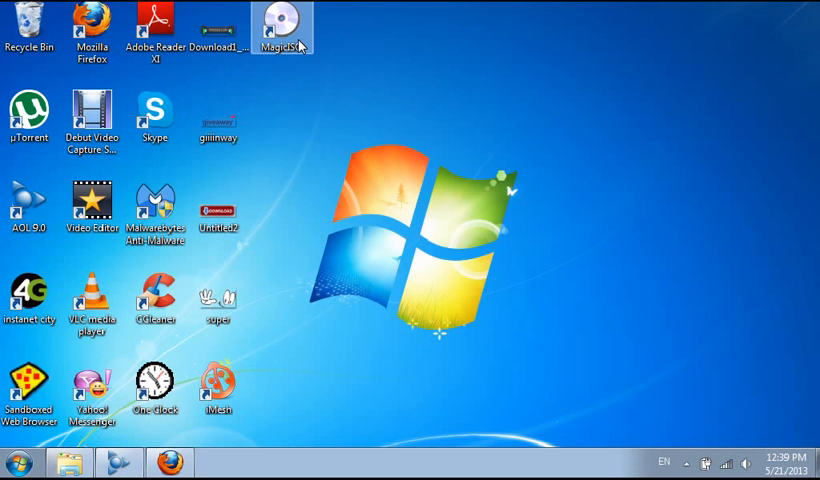
{"action": "mouse_move", "coordinate": [322, 131]}
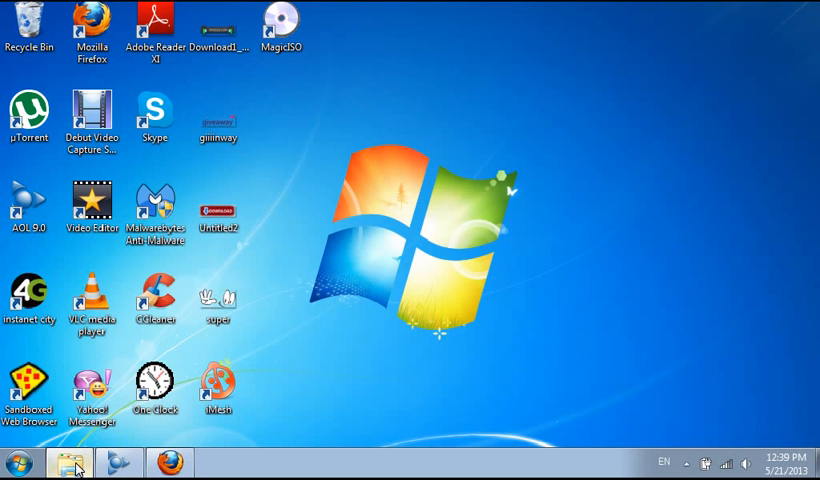
{"action": "left_click", "coordinate": [71, 462]}
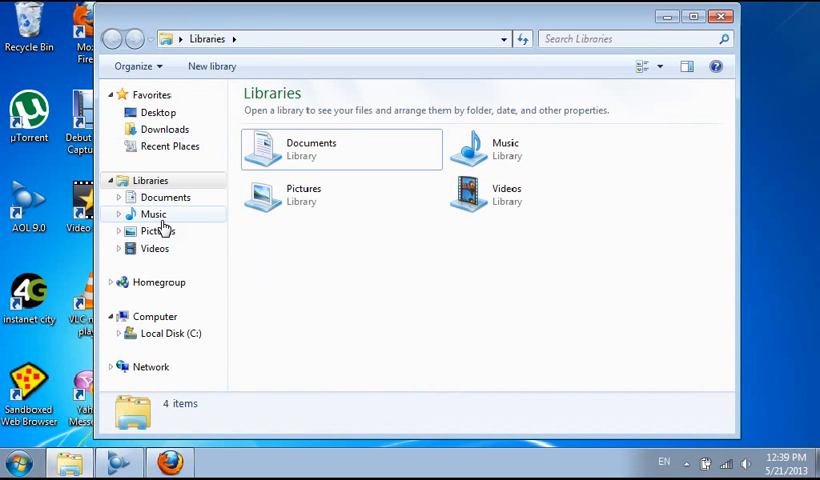
{"action": "left_click", "coordinate": [165, 197]}
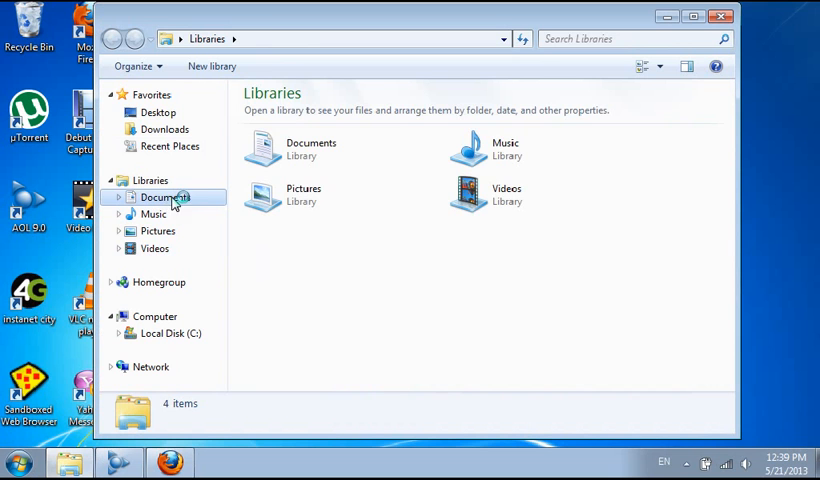
{"action": "double_click", "coordinate": [165, 197]}
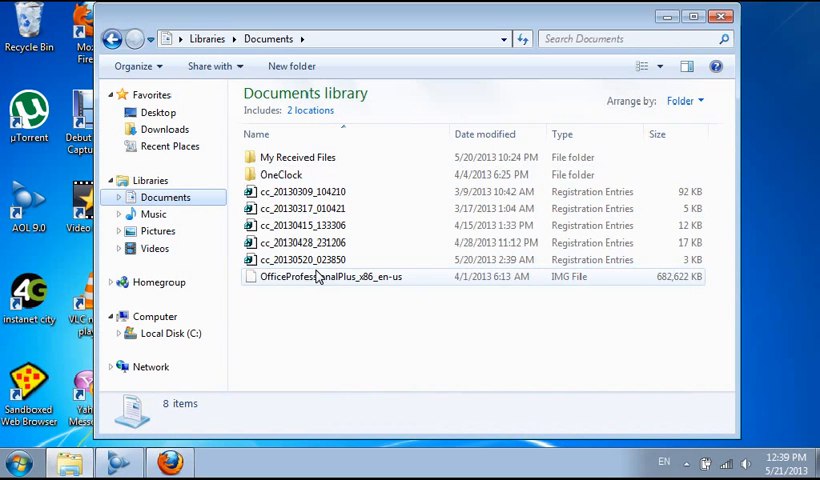
{"action": "left_click", "coordinate": [330, 276]}
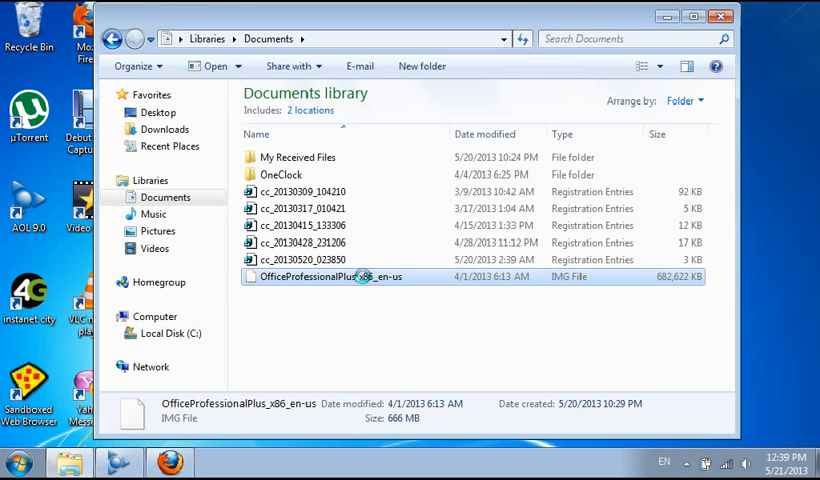
{"action": "double_click", "coordinate": [327, 276]}
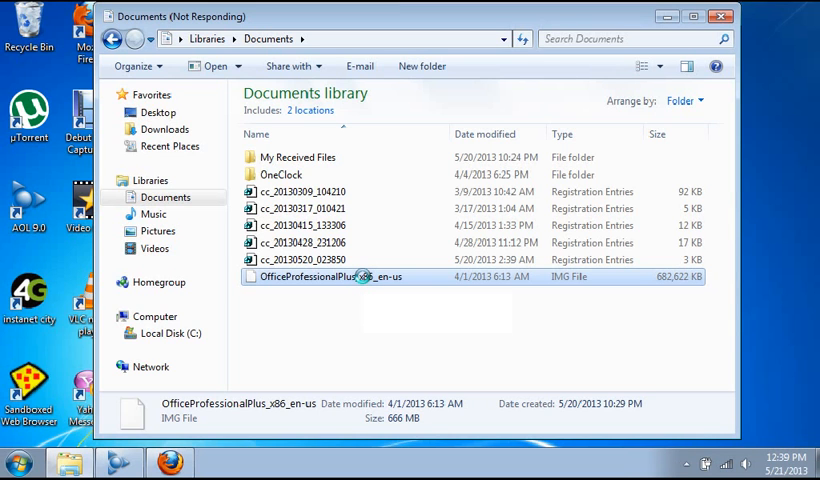
{"action": "right_click", "coordinate": [330, 277]}
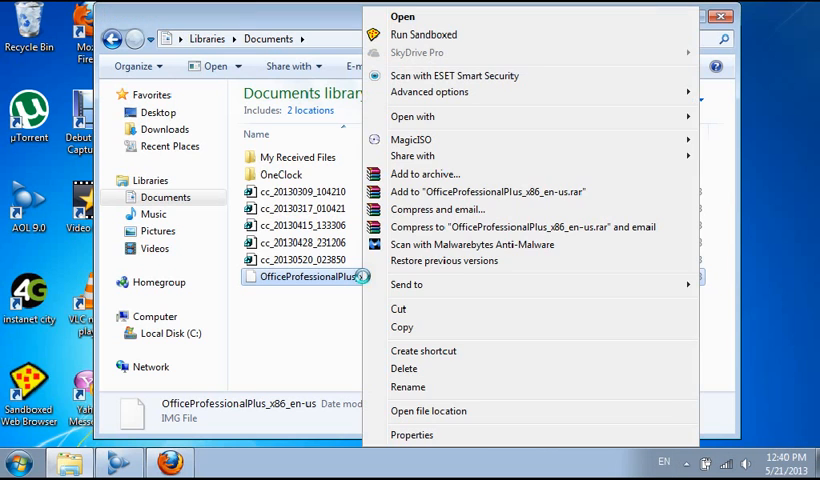
{"action": "mouse_move", "coordinate": [453, 140]}
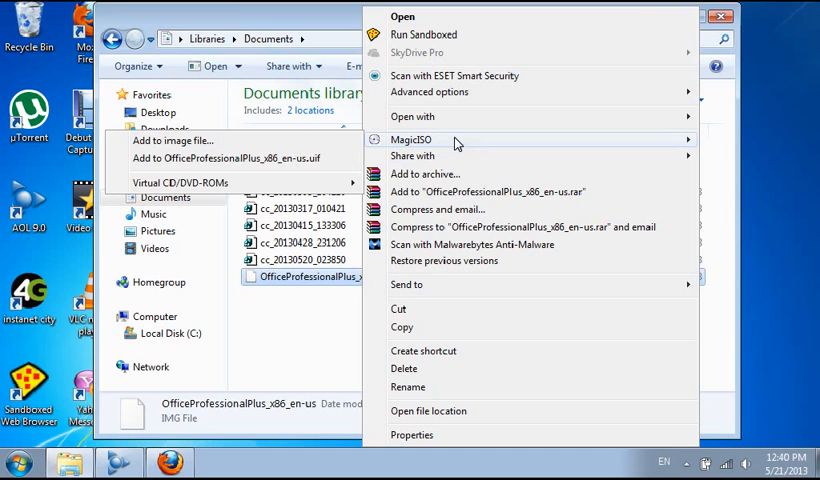
{"action": "mouse_move", "coordinate": [470, 116]}
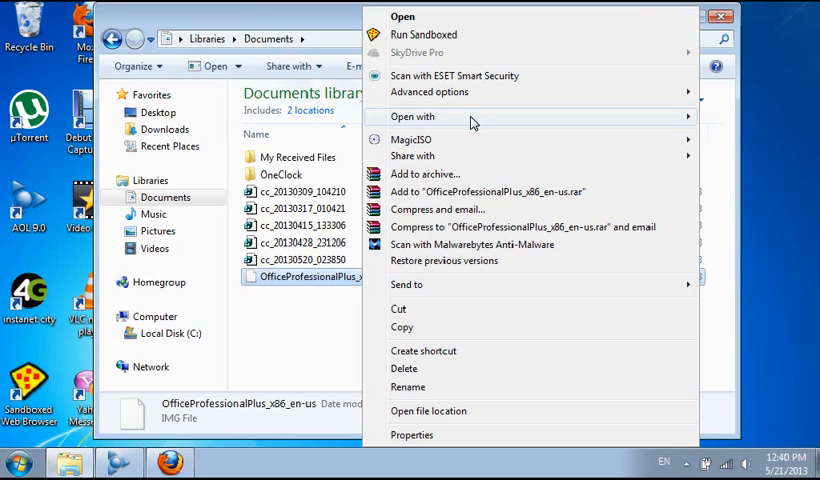
{"action": "left_click", "coordinate": [408, 116]}
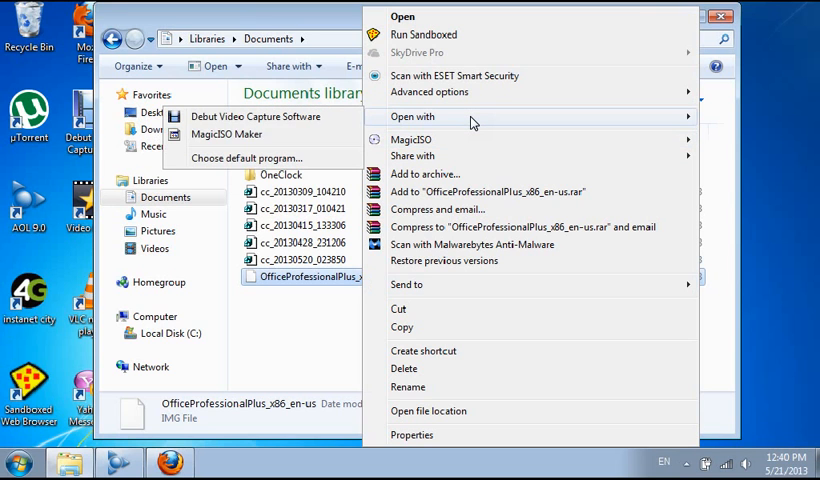
{"action": "mouse_move", "coordinate": [233, 134]}
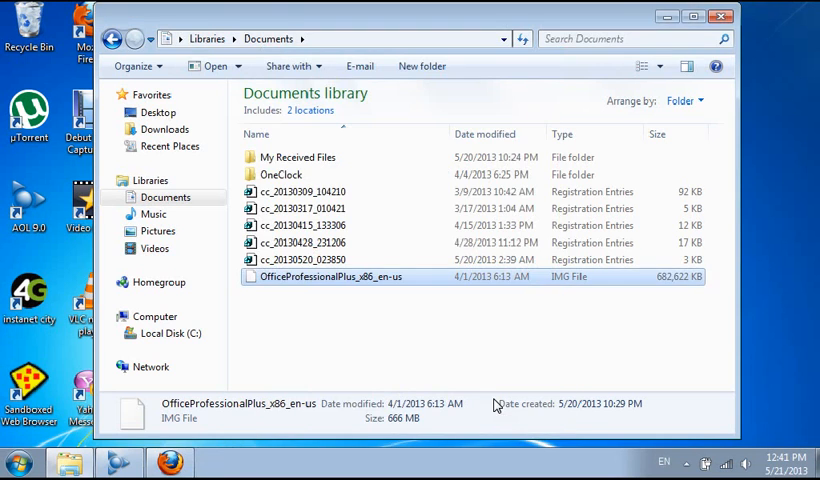
Step: Open the Office IMG in MagicISO Maker to list folders like access, catalog and excel
{"action": "double_click", "coordinate": [332, 276]}
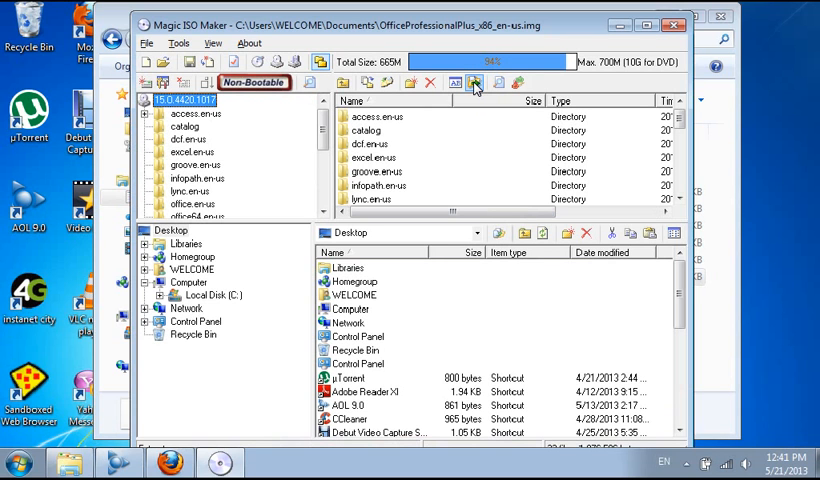
{"action": "mouse_move", "coordinate": [475, 84]}
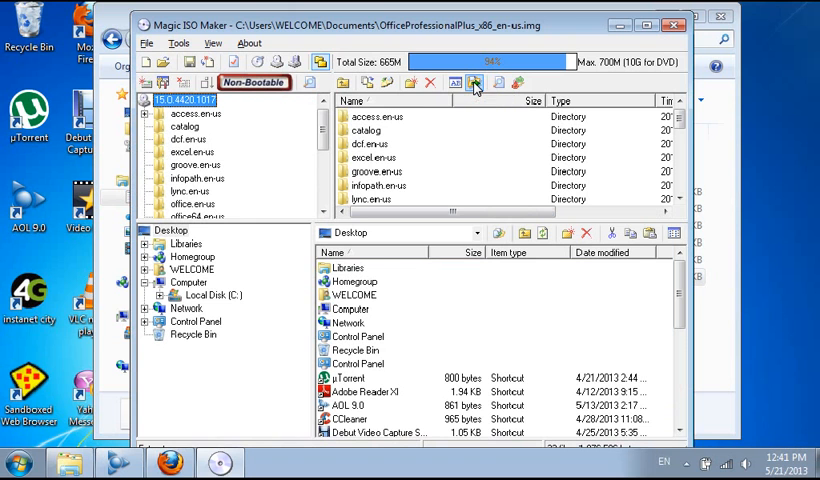
Step: Extract the image's files with the WELCOME user's Desktop as the destination folder
{"action": "left_click", "coordinate": [475, 82]}
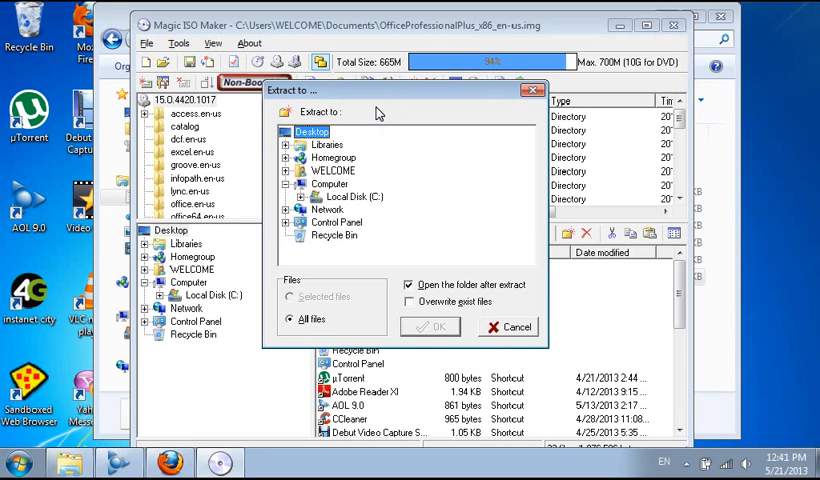
{"action": "mouse_move", "coordinate": [351, 125]}
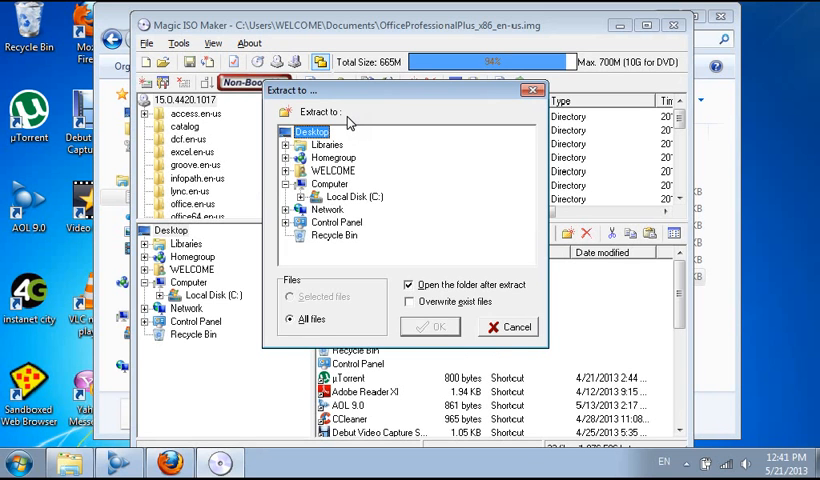
{"action": "mouse_move", "coordinate": [360, 164]}
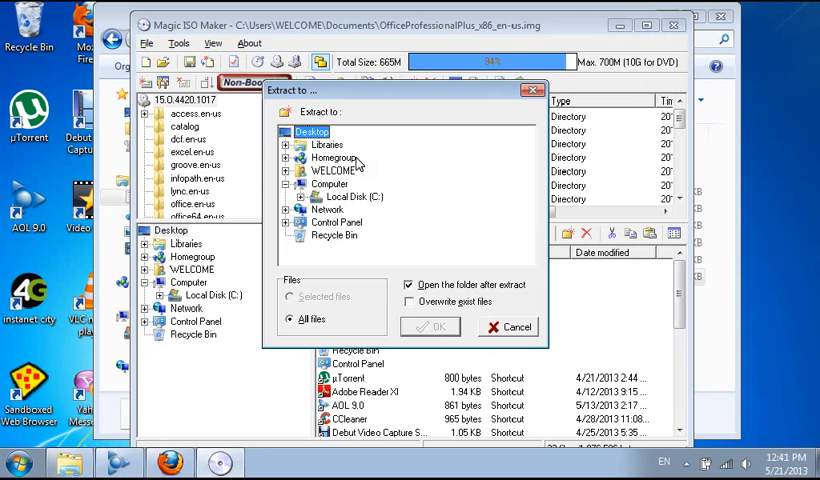
{"action": "mouse_move", "coordinate": [375, 190]}
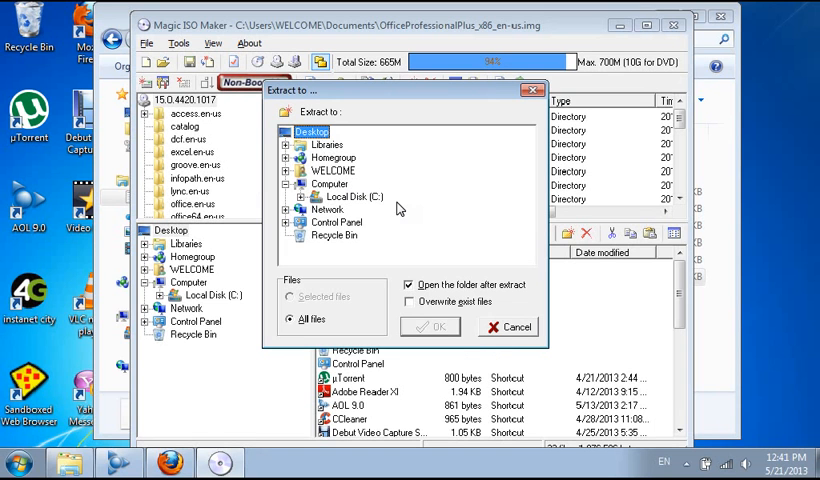
{"action": "mouse_move", "coordinate": [425, 333]}
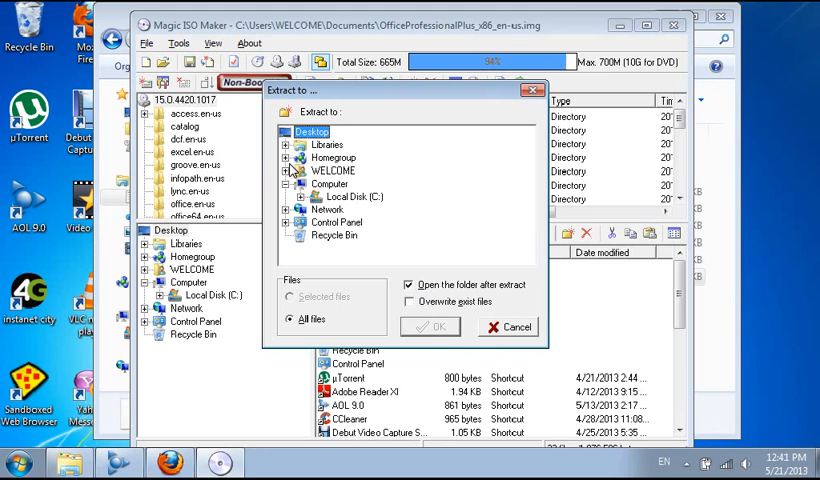
{"action": "left_click", "coordinate": [287, 170]}
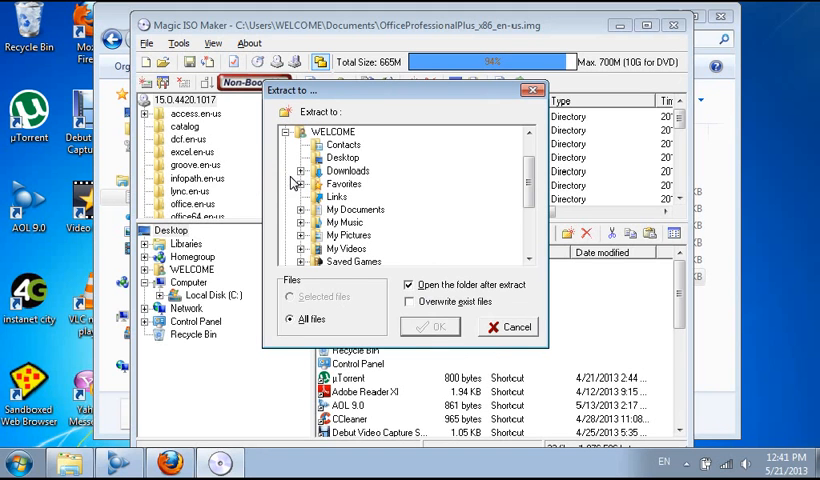
{"action": "left_click", "coordinate": [342, 158]}
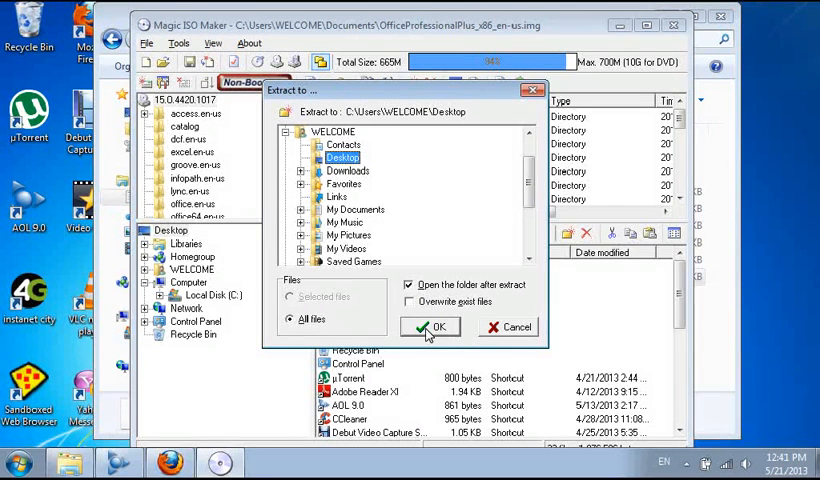
Step: Confirm the Desktop destination and begin extracting the Office image files
{"action": "left_click", "coordinate": [431, 327]}
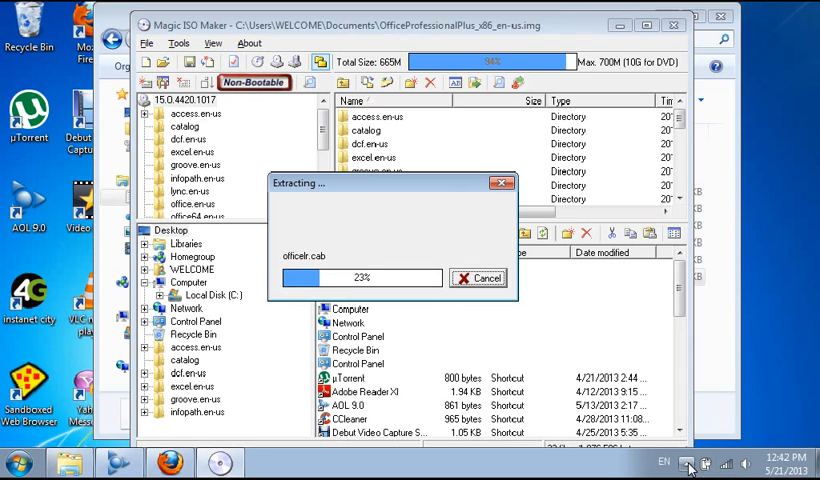
Step: Wait for the Office image extraction to finish, checking on it from the taskbar
{"action": "right_click", "coordinate": [700, 465]}
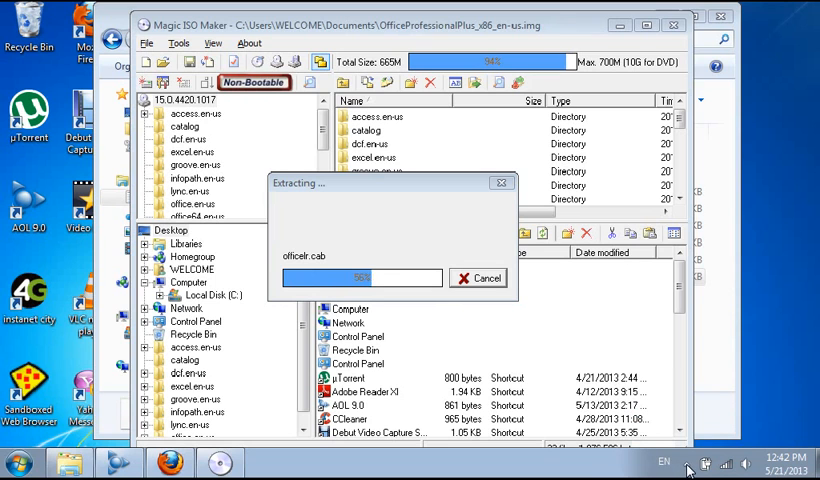
{"action": "left_click", "coordinate": [687, 463]}
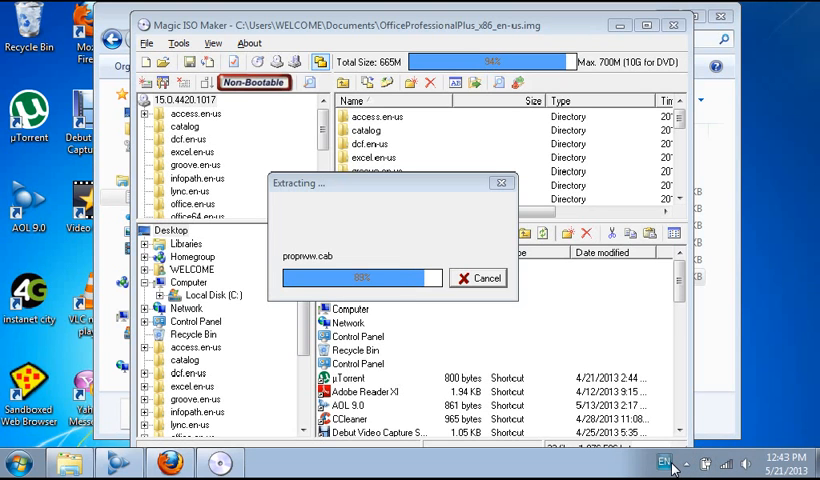
{"action": "mouse_move", "coordinate": [665, 462]}
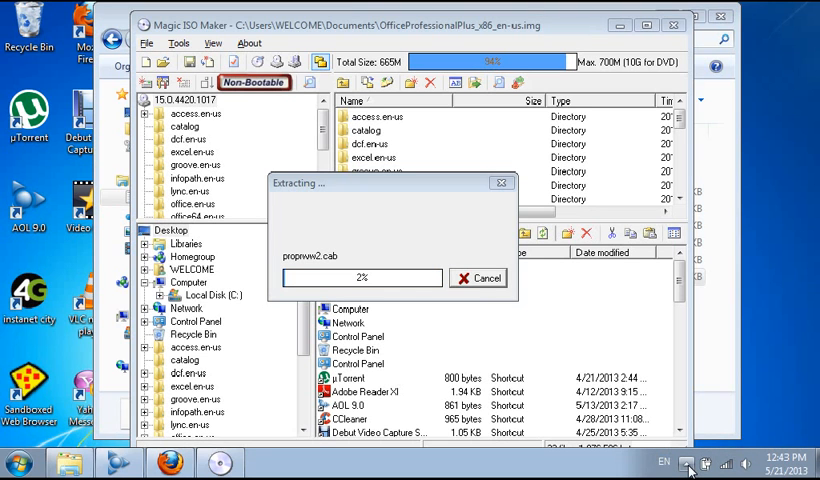
{"action": "left_click", "coordinate": [690, 463]}
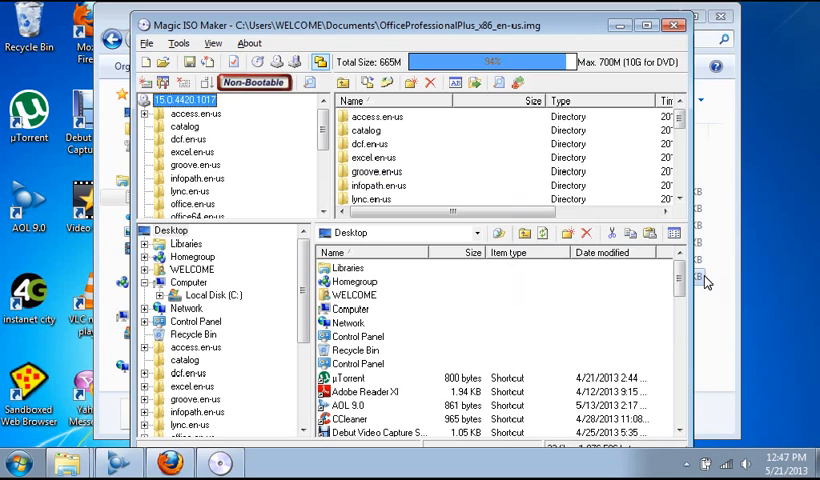
{"action": "mouse_move", "coordinate": [703, 280]}
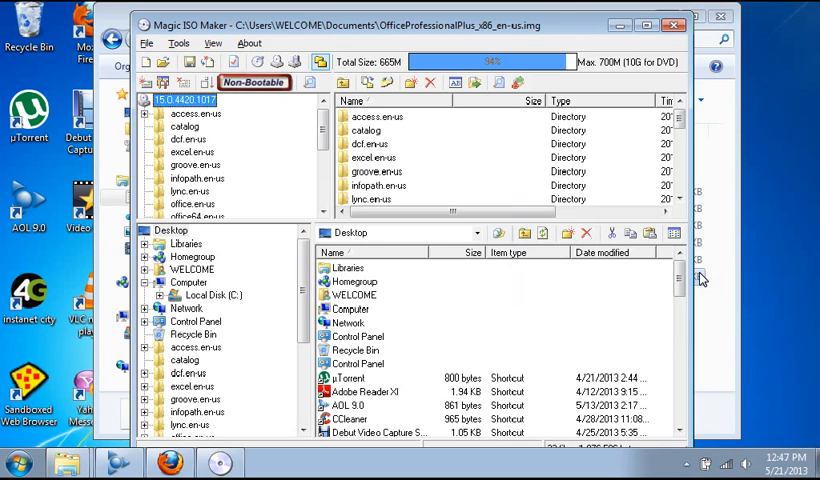
{"action": "mouse_move", "coordinate": [665, 285]}
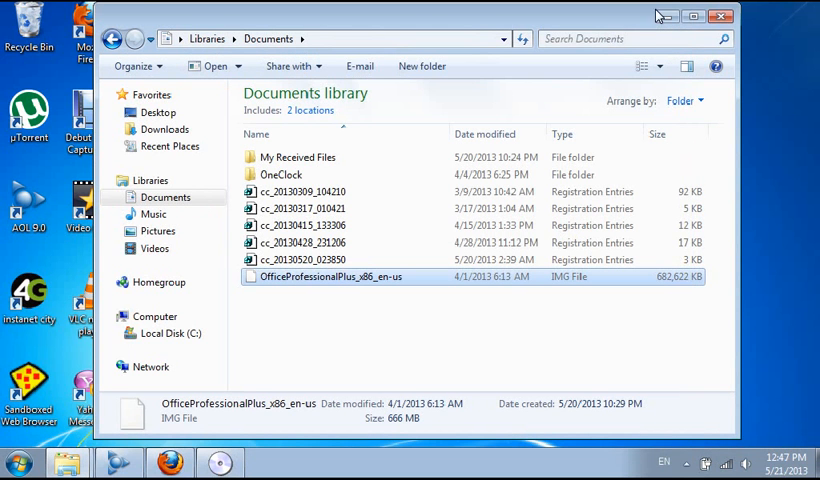
Step: Close the Documents library window so the extracted Office files show on the desktop
{"action": "left_click", "coordinate": [721, 16]}
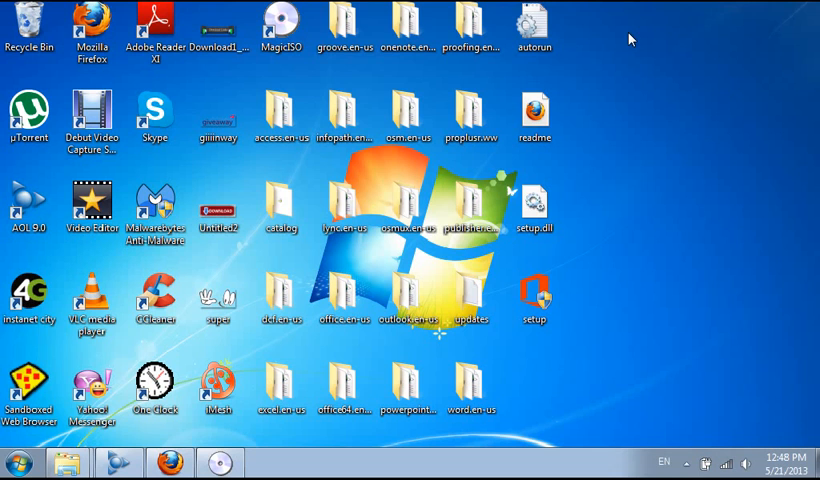
{"action": "mouse_move", "coordinate": [622, 38]}
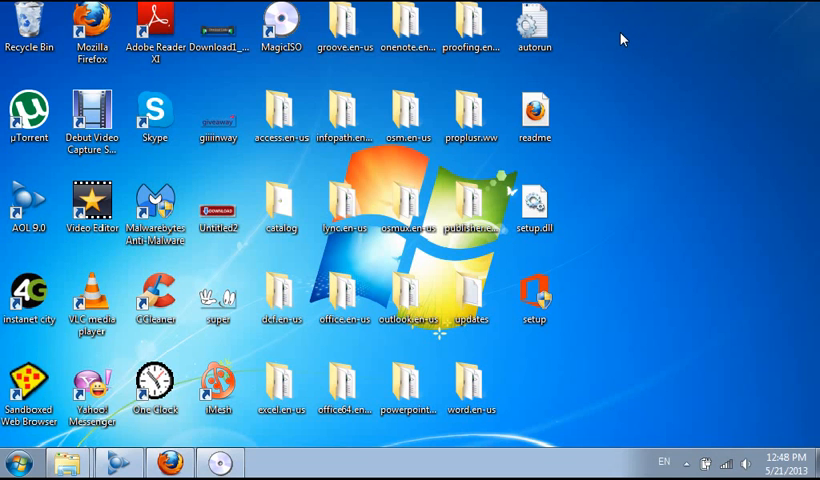
{"action": "mouse_move", "coordinate": [612, 52]}
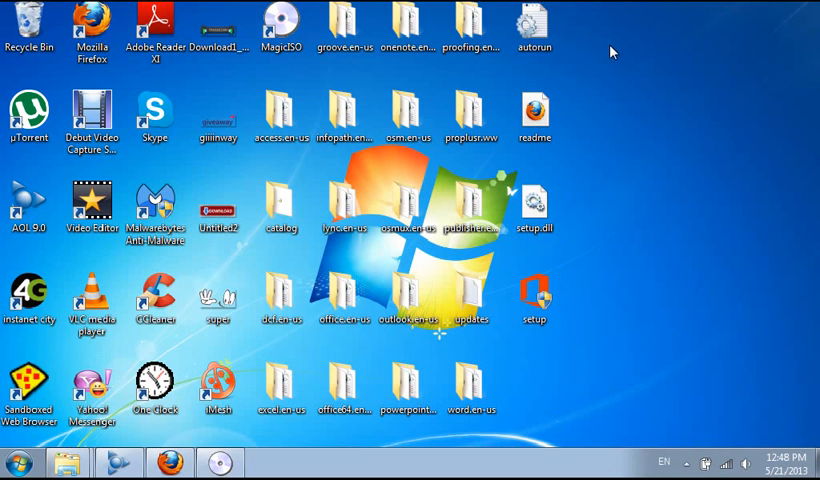
Step: Select the extracted setup file and the groove.en-us folder on the desktop
{"action": "left_click", "coordinate": [533, 298]}
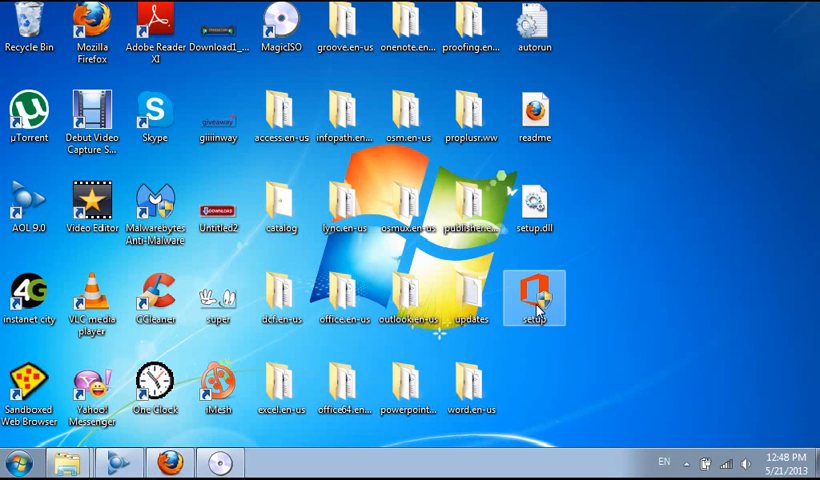
{"action": "left_click", "coordinate": [345, 30]}
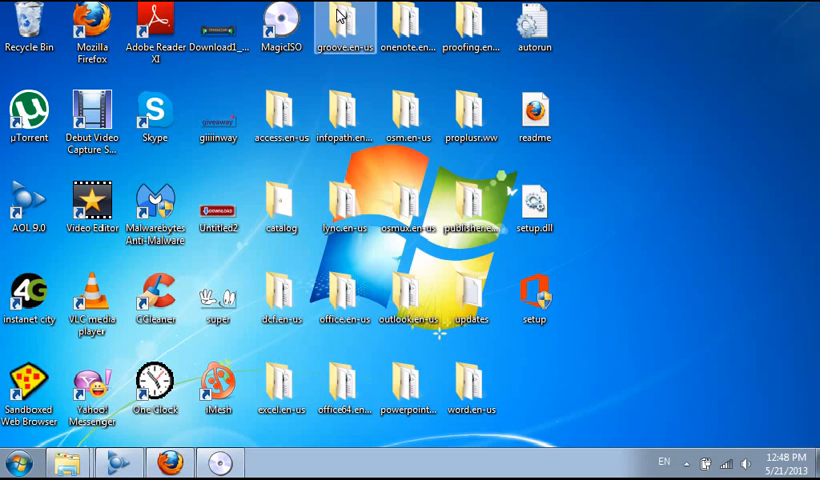
{"action": "mouse_move", "coordinate": [358, 19]}
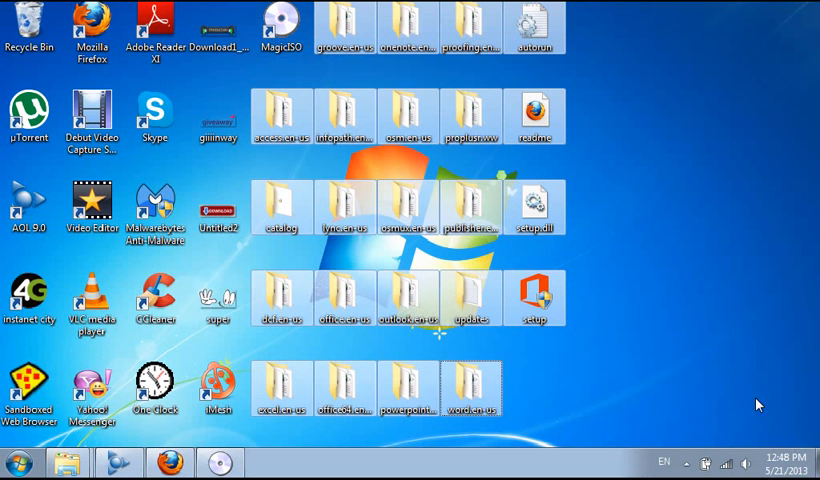
{"action": "mouse_move", "coordinate": [687, 463]}
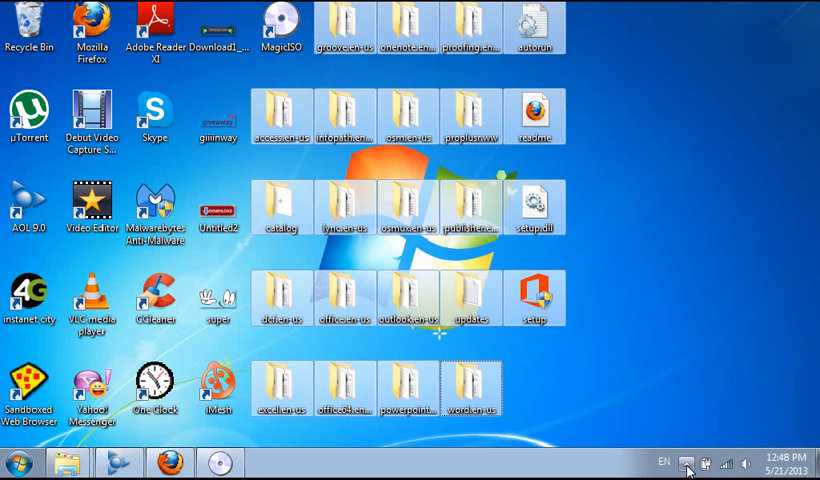